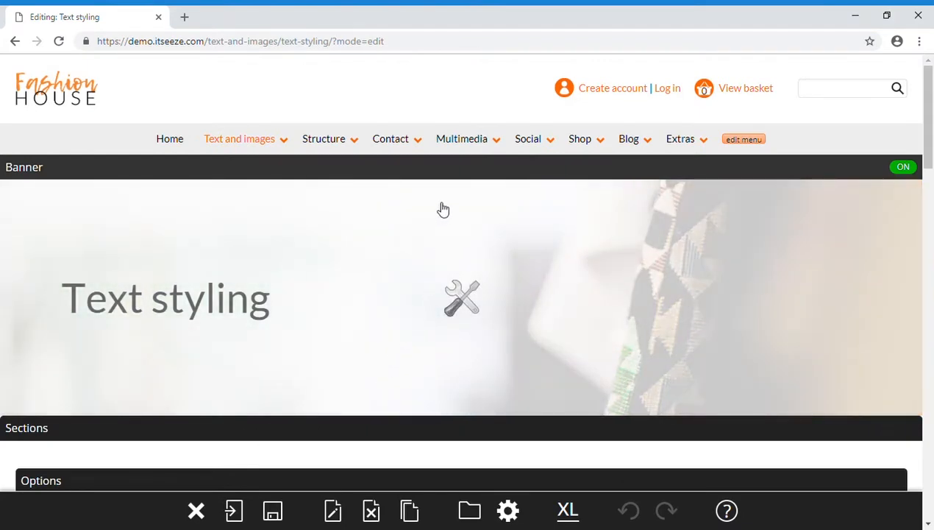
mouse_move(443, 204)
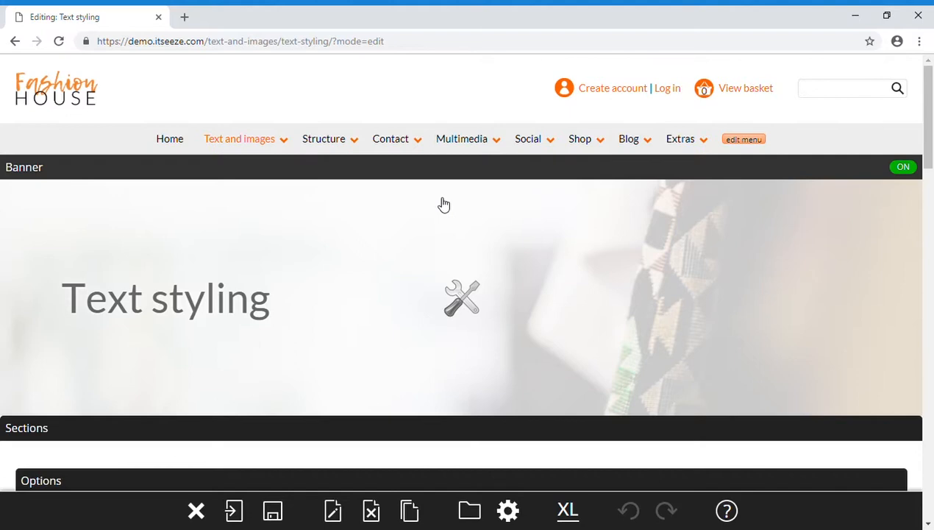
Step: Open the banner for editing and dismiss the image editor without changes
click(462, 298)
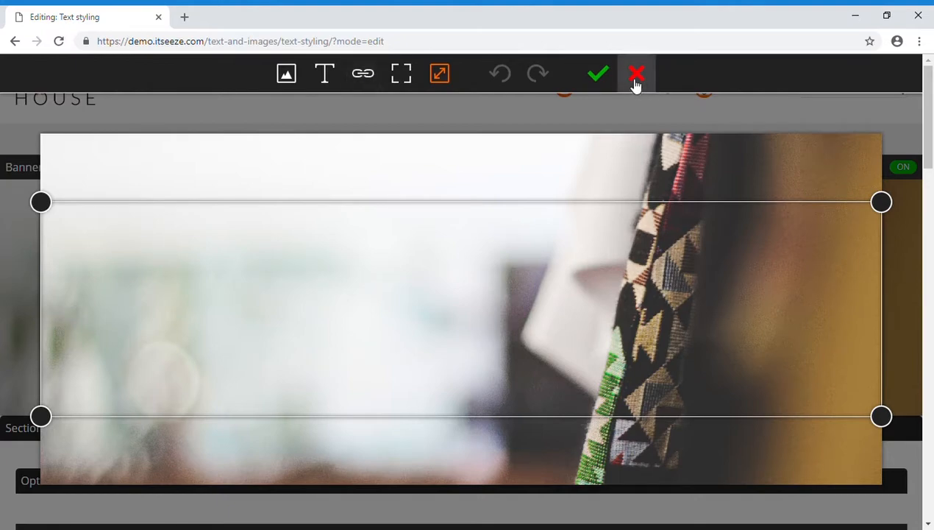
click(636, 74)
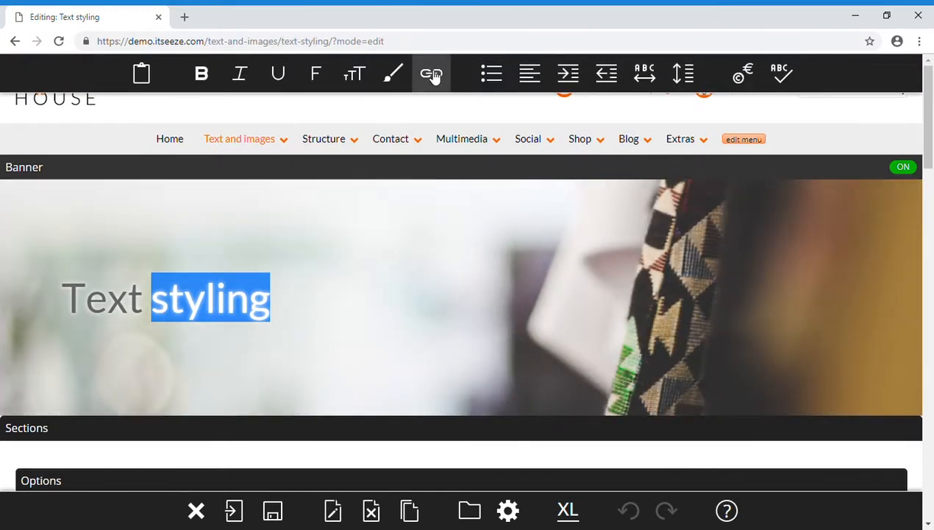
click(433, 73)
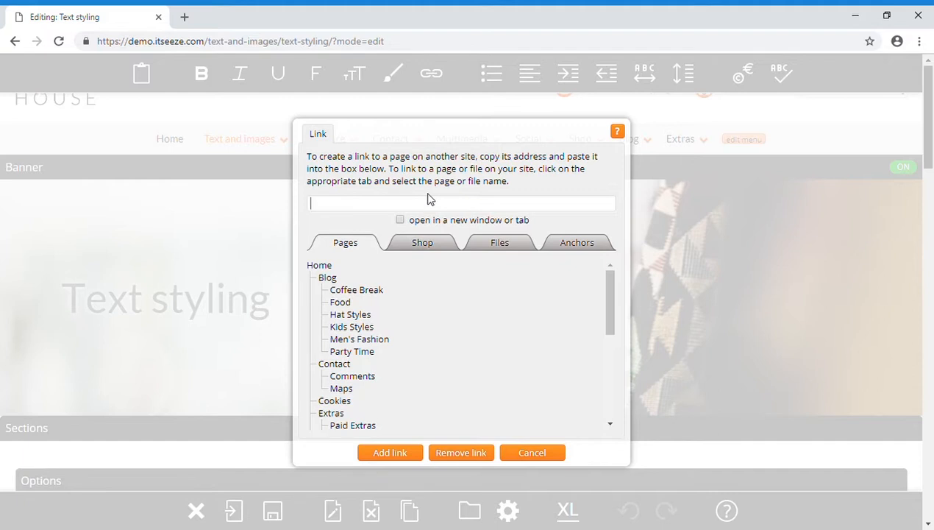
text(https://support.itseeze.com)
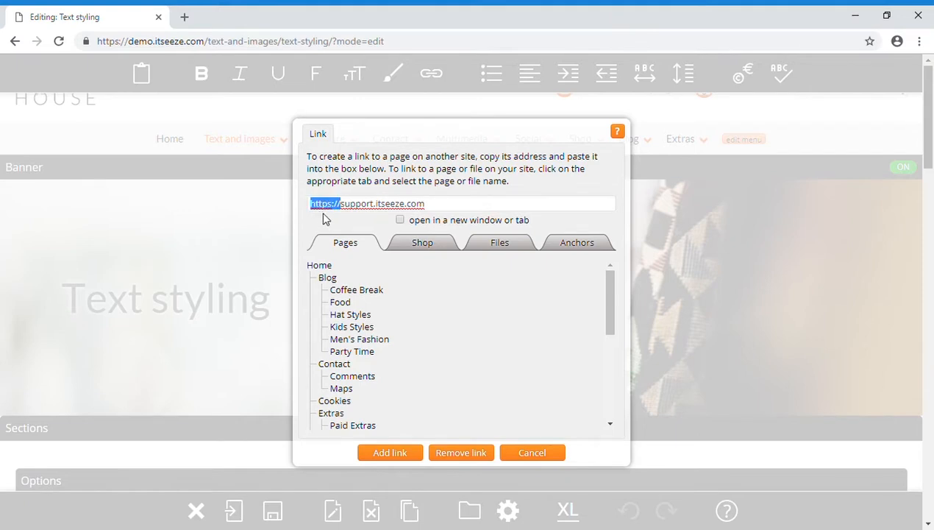
mouse_move(338, 217)
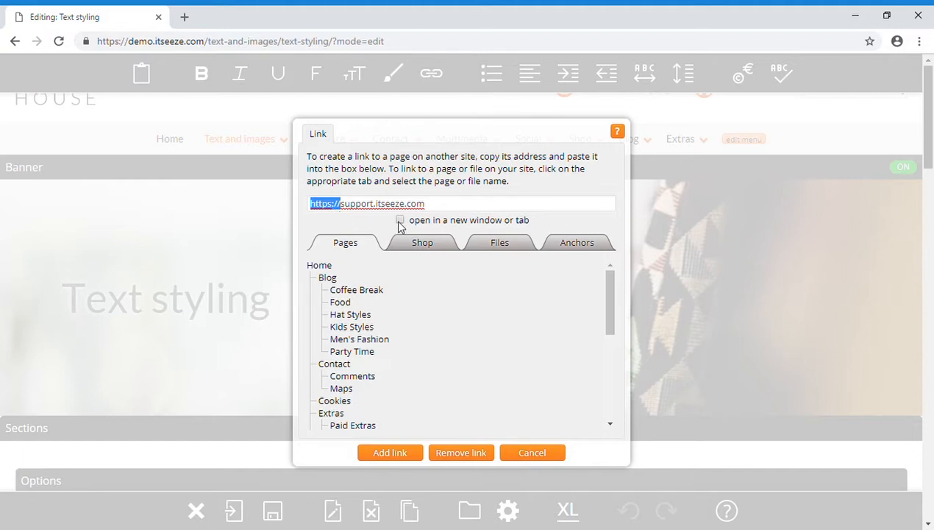
click(401, 220)
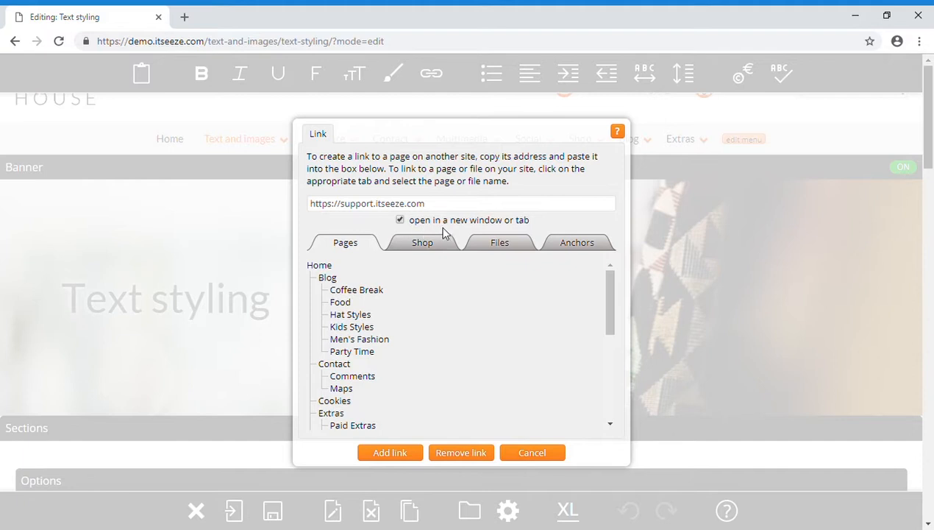
mouse_move(517, 229)
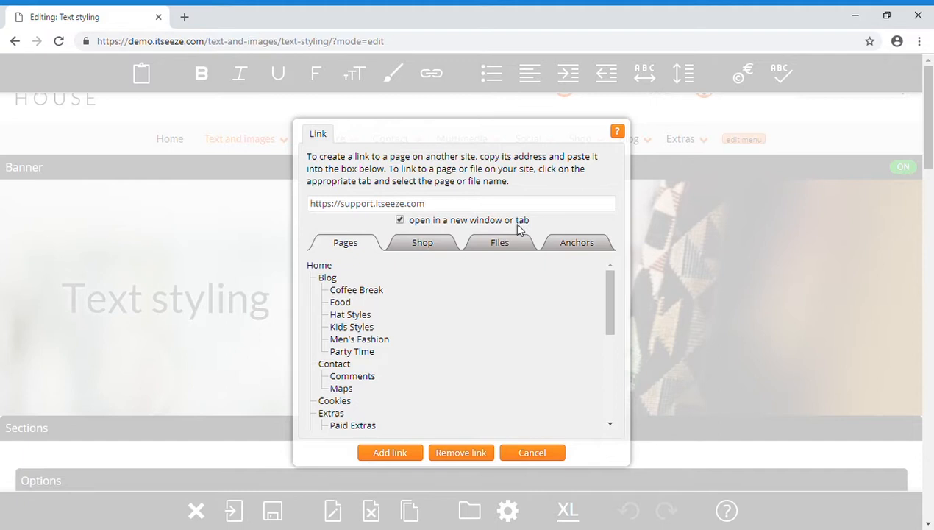
mouse_move(351, 252)
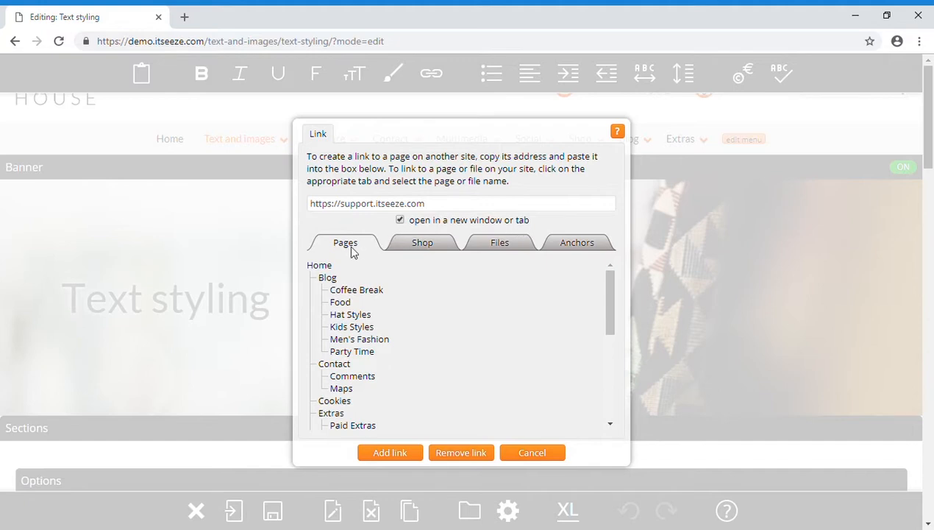
Step: Try the Blog page and Bobble Hat product as targets, settling on Example file.pdf
click(326, 277)
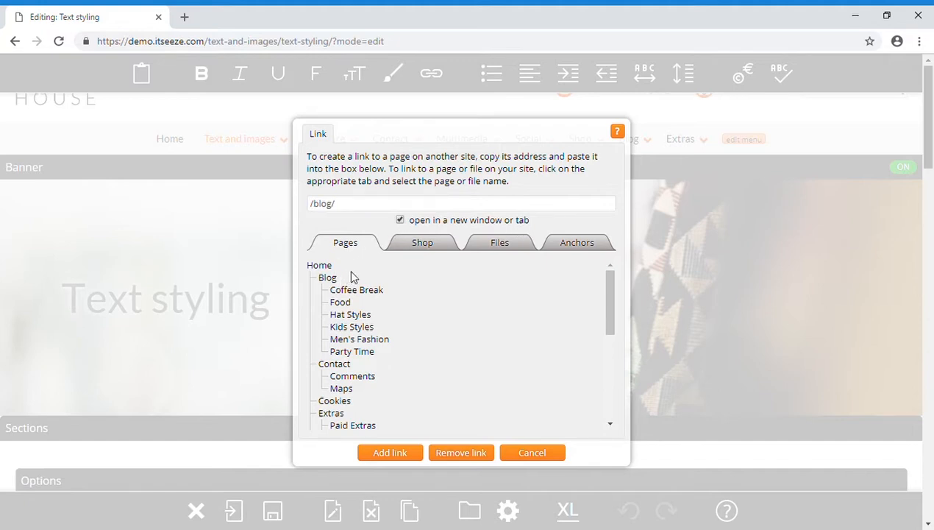
click(422, 242)
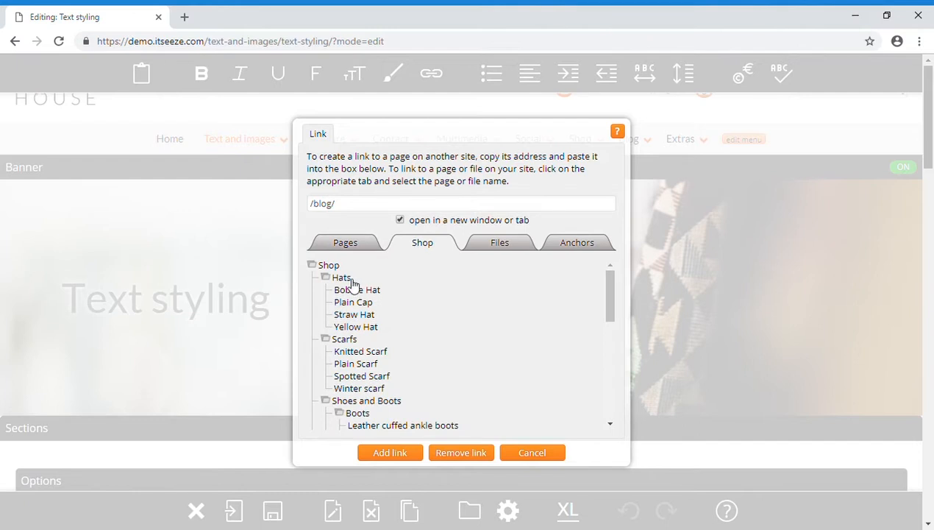
click(357, 289)
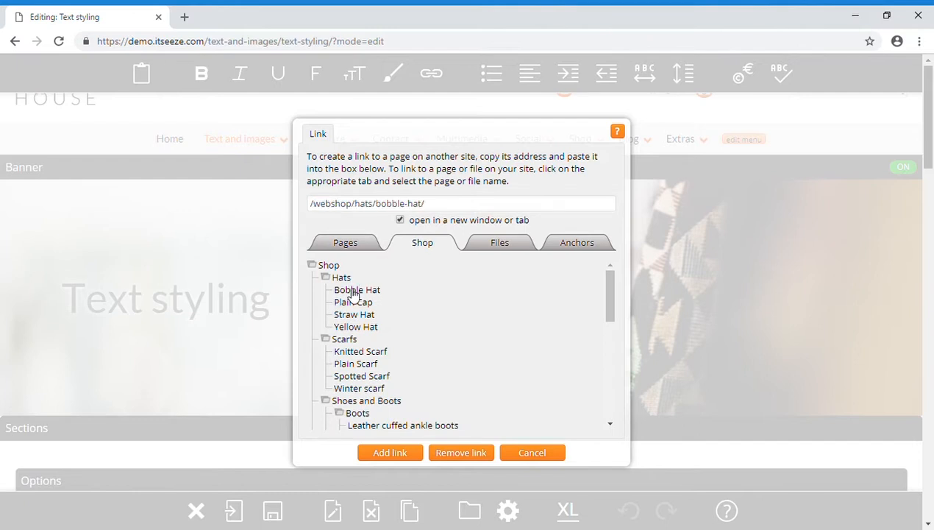
mouse_move(486, 248)
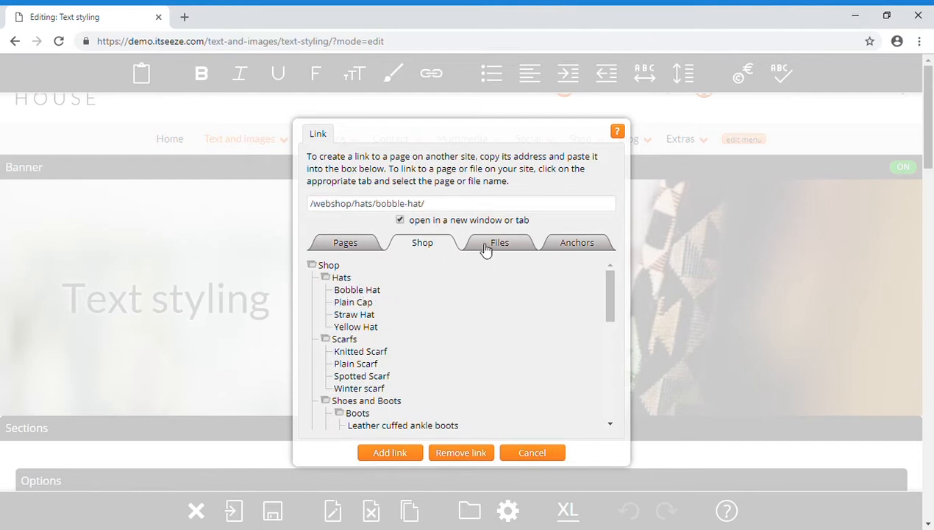
click(500, 242)
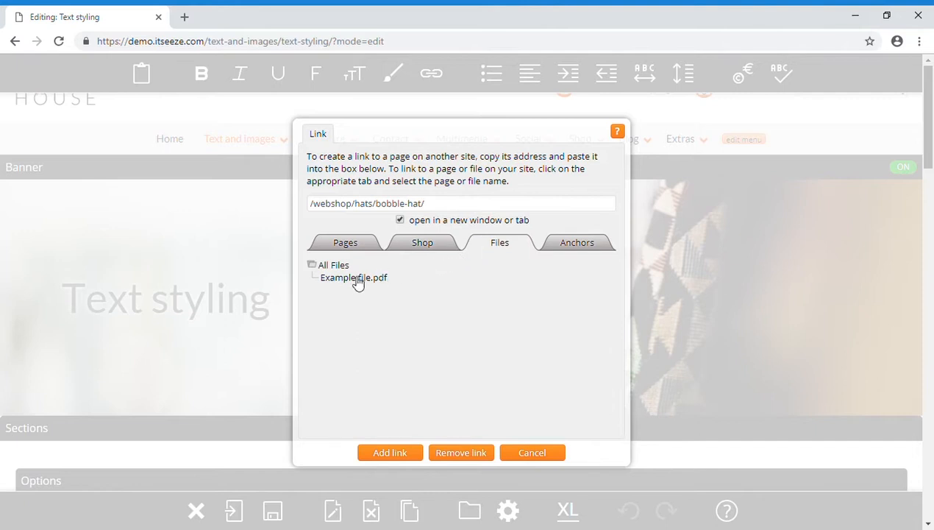
click(353, 278)
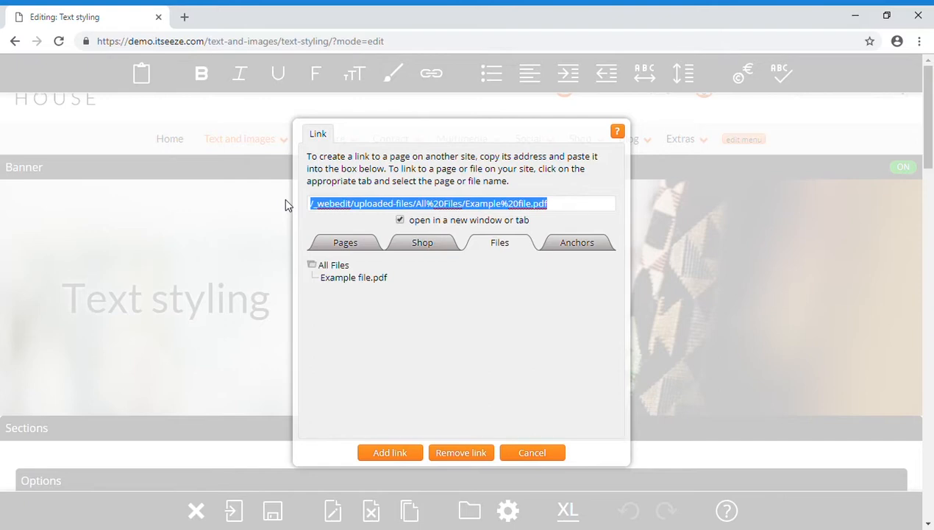
text(tel:+)
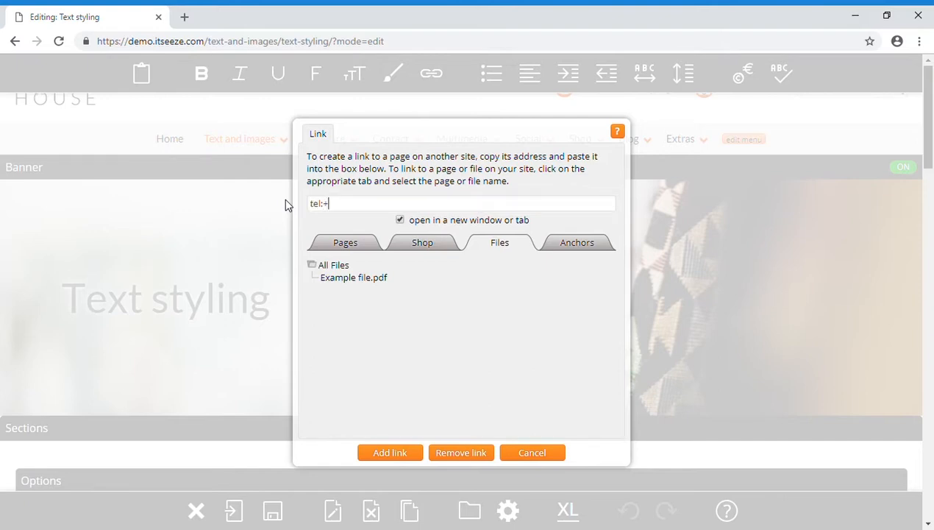
text(441803)
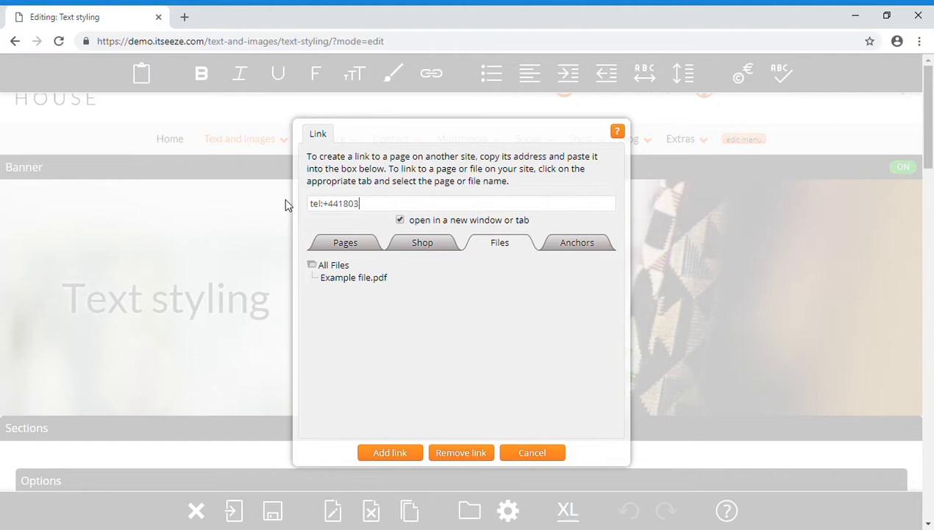
text(407470)
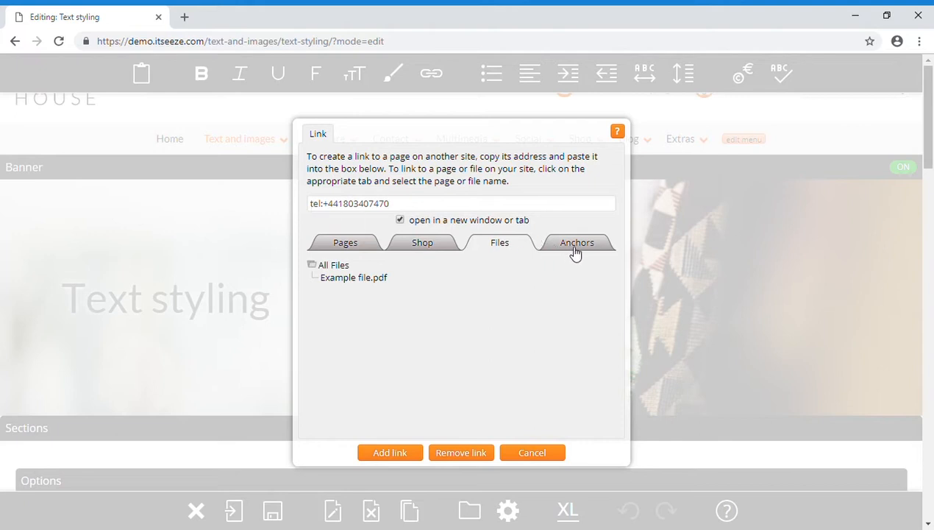
Step: Pick the #top anchor, add the link to 'styling', and reopen the link dialog
click(578, 243)
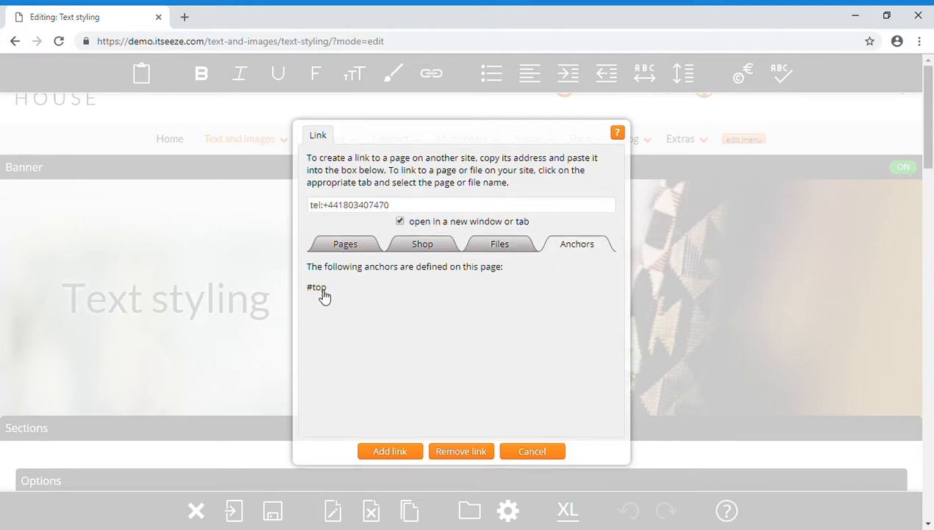
click(316, 287)
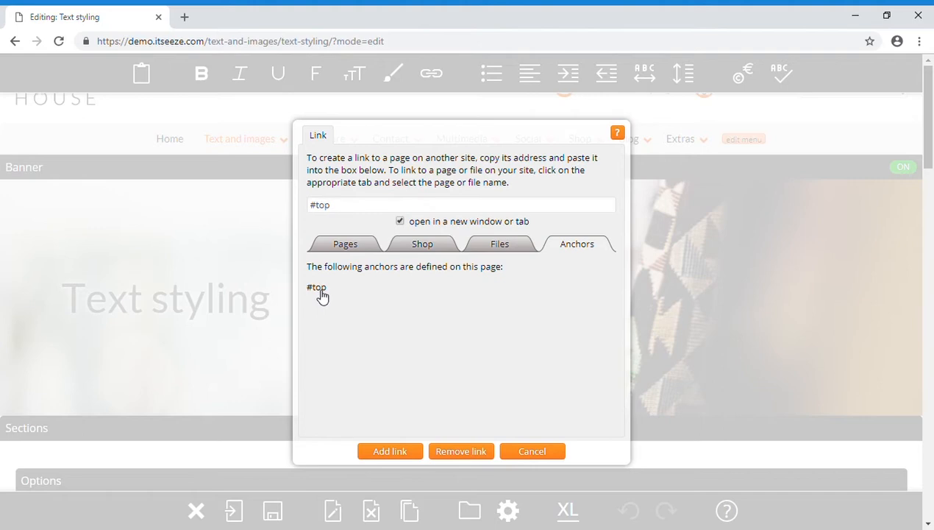
mouse_move(389, 451)
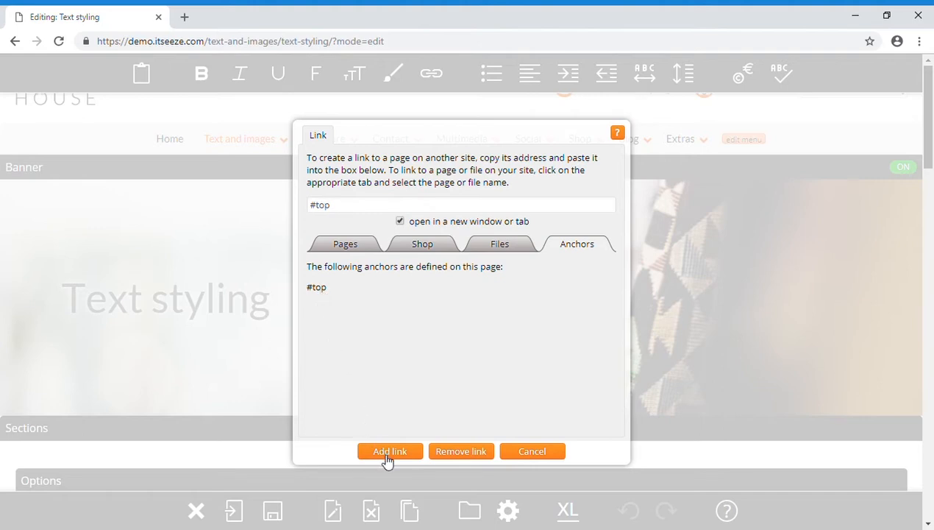
click(389, 451)
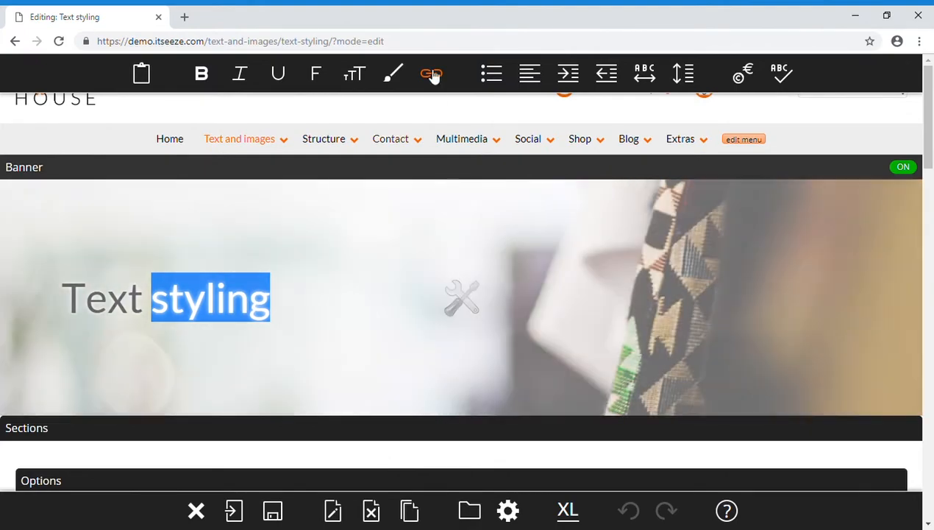
click(432, 73)
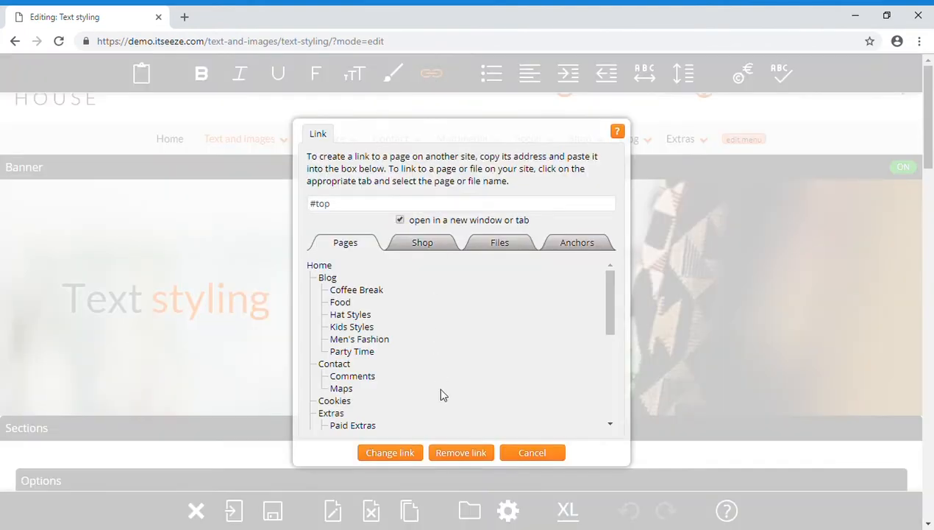